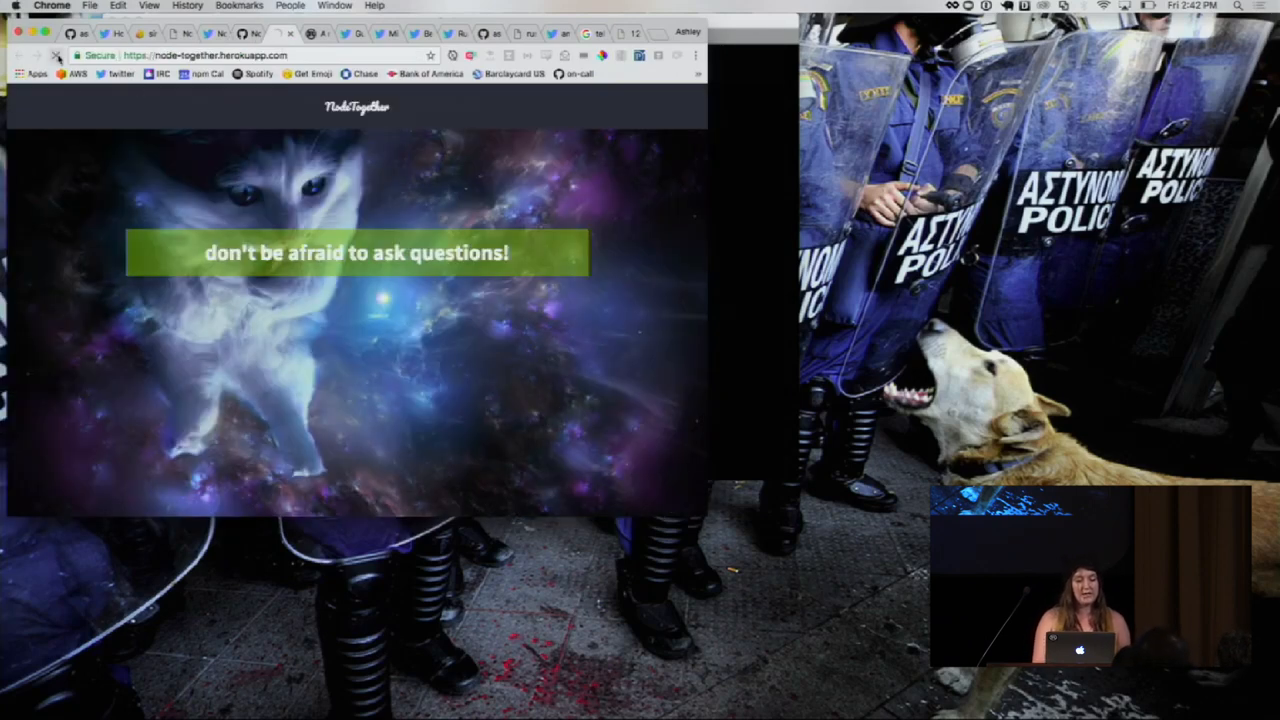
# Switch to the users.rust-lang.org tab announcing the simple-server crate.
pyautogui.click(57, 55)
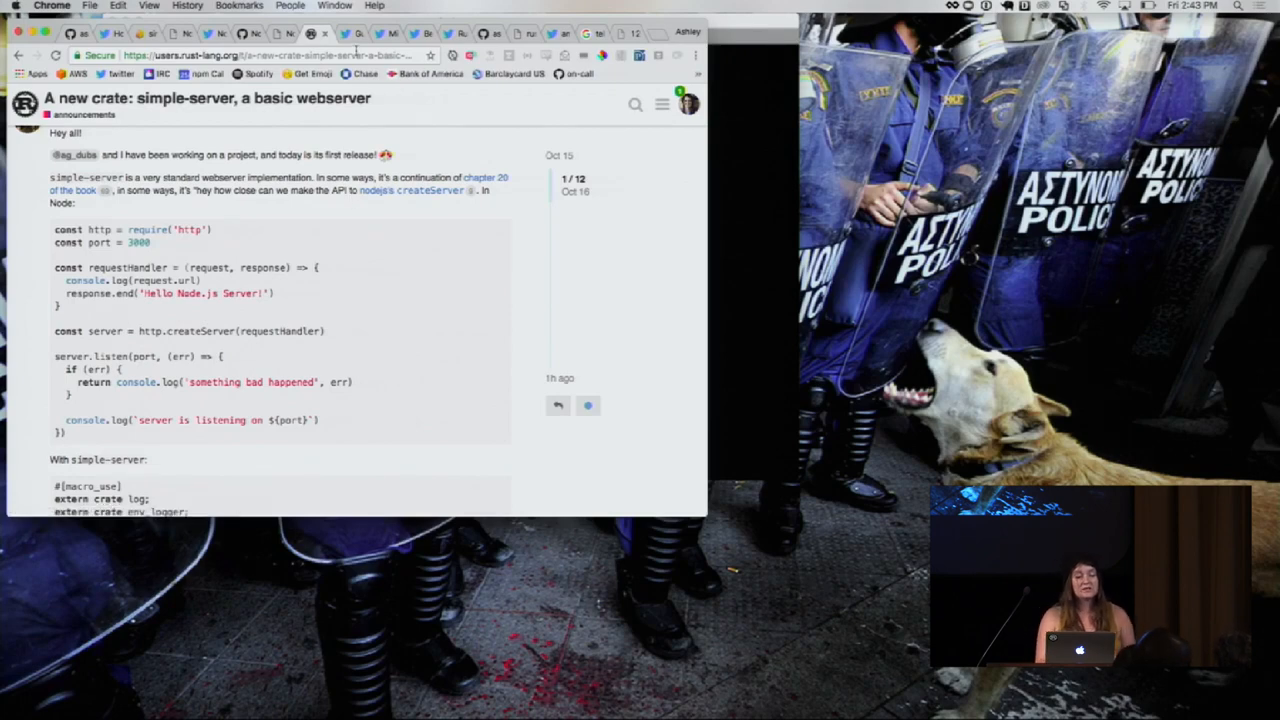
pyautogui.moveTo(350, 48)
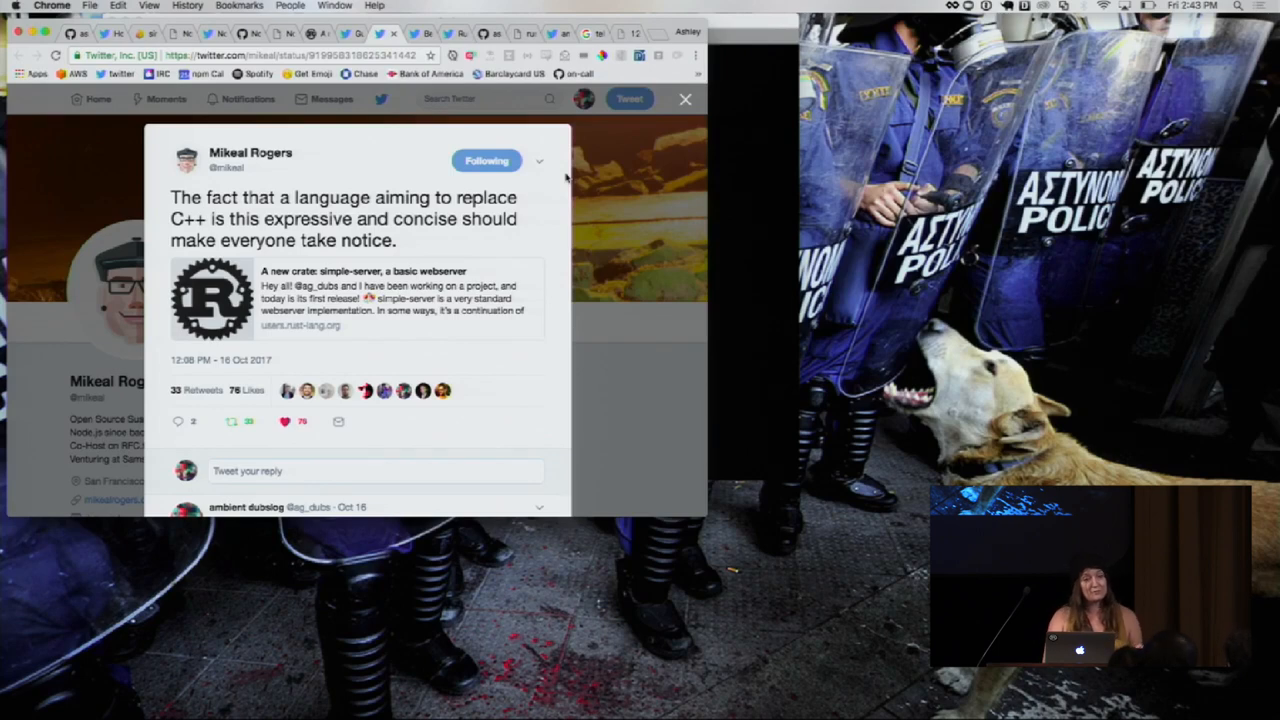
pyautogui.moveTo(568, 176)
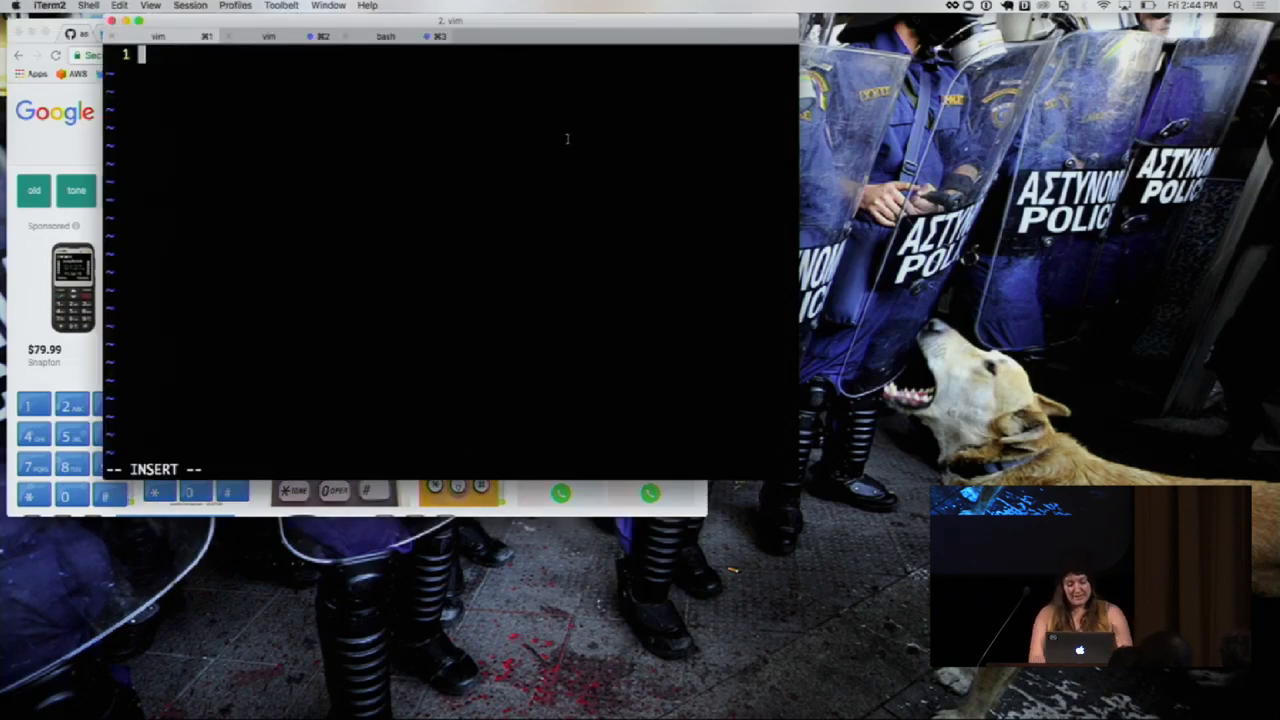
# Write extern crate simple_server; and use simple_server::Server; at the top of the file.
pyautogui.write('extern crate simple')
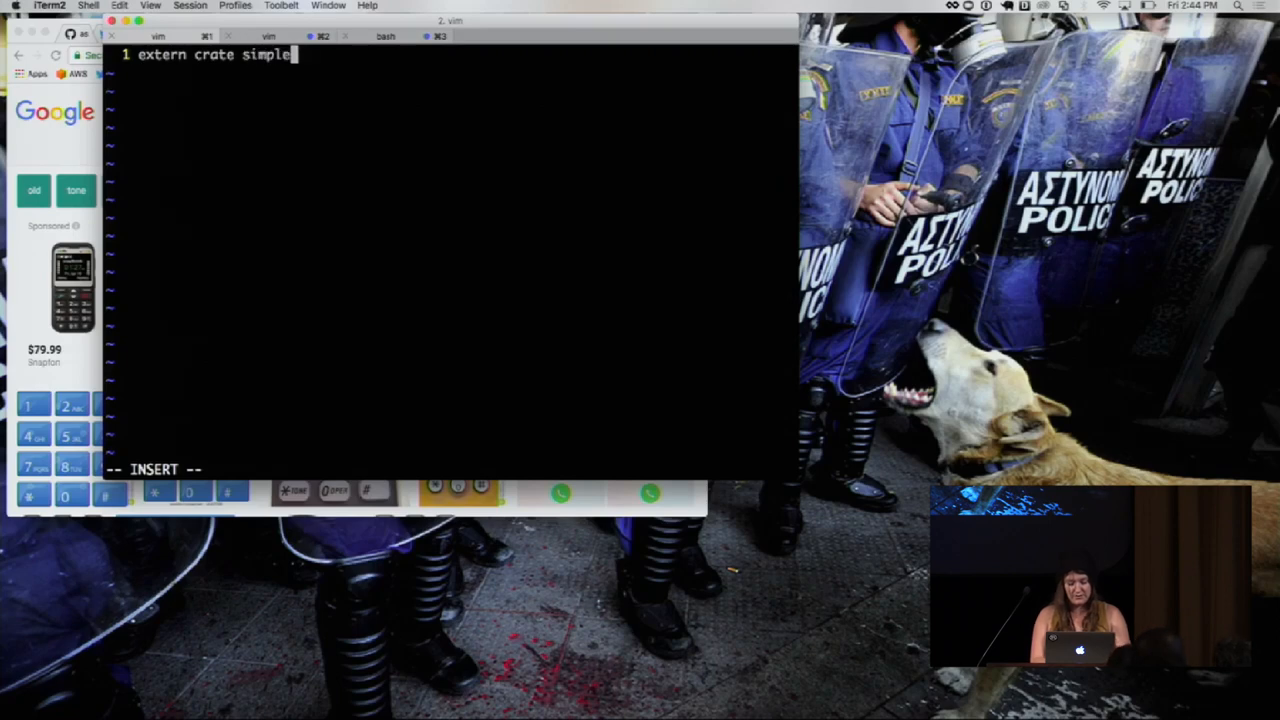
pyautogui.write('_server;')
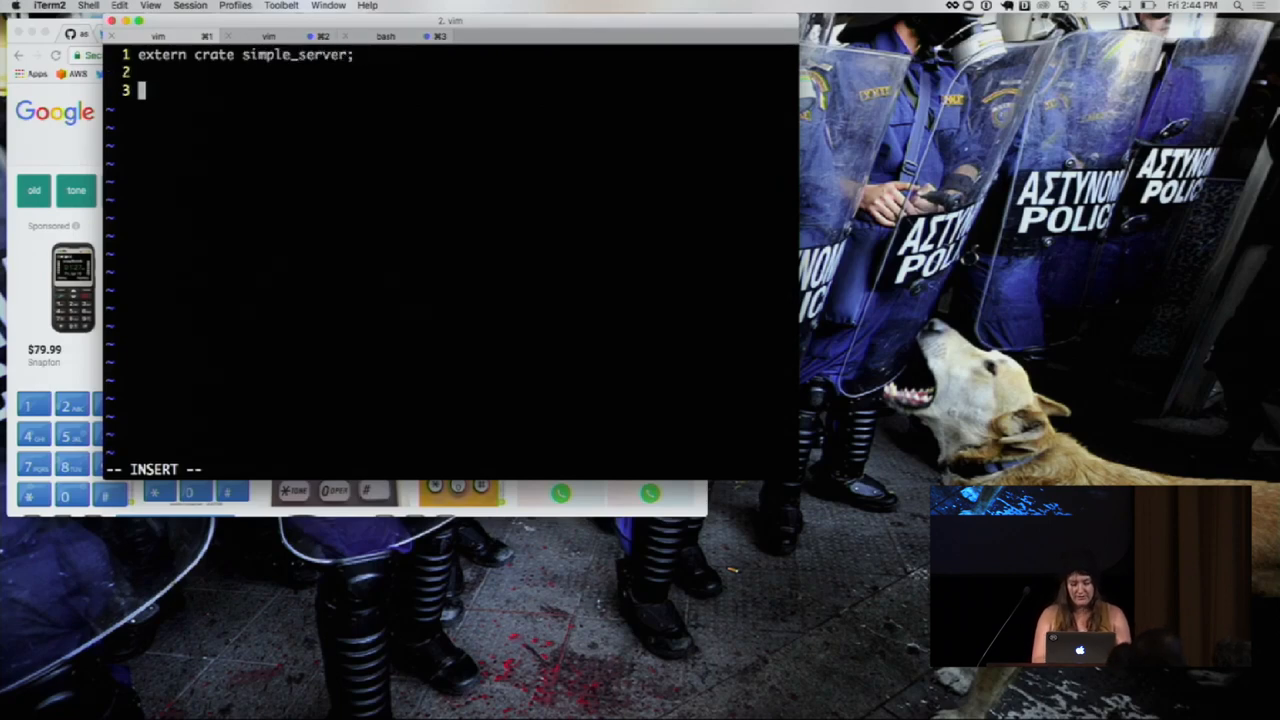
pyautogui.write('use sim')
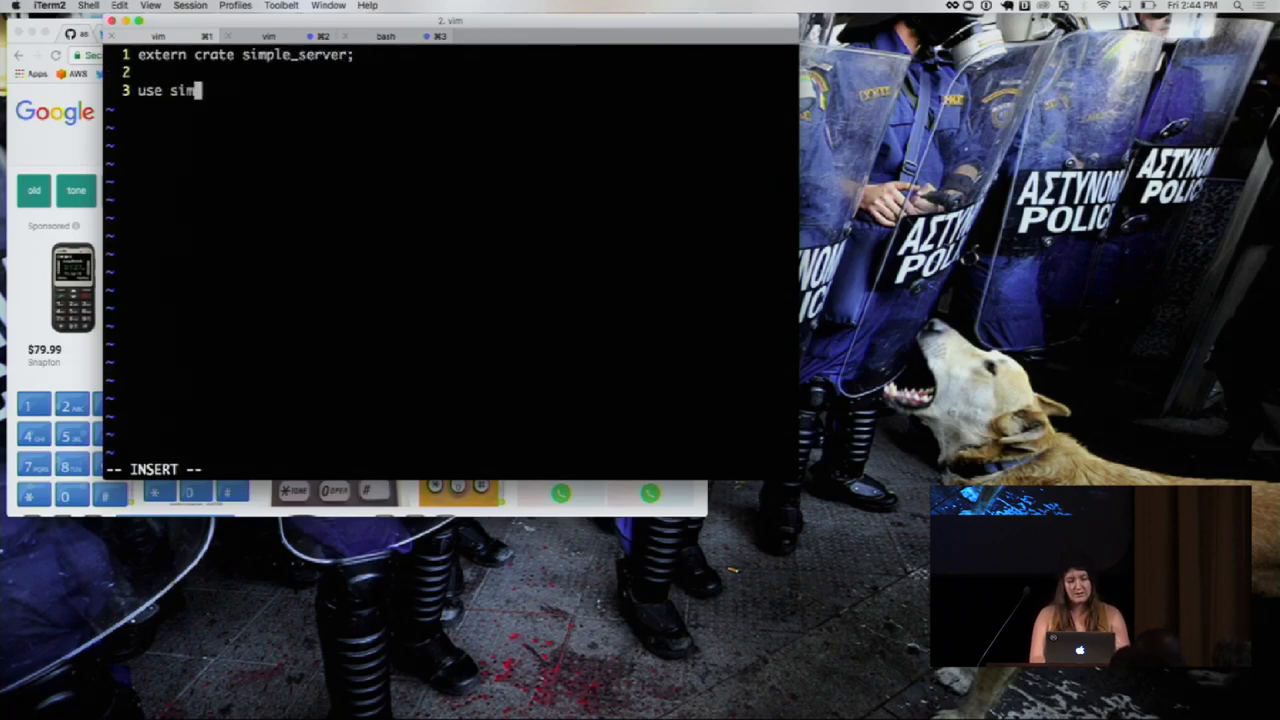
pyautogui.write('ple_server')
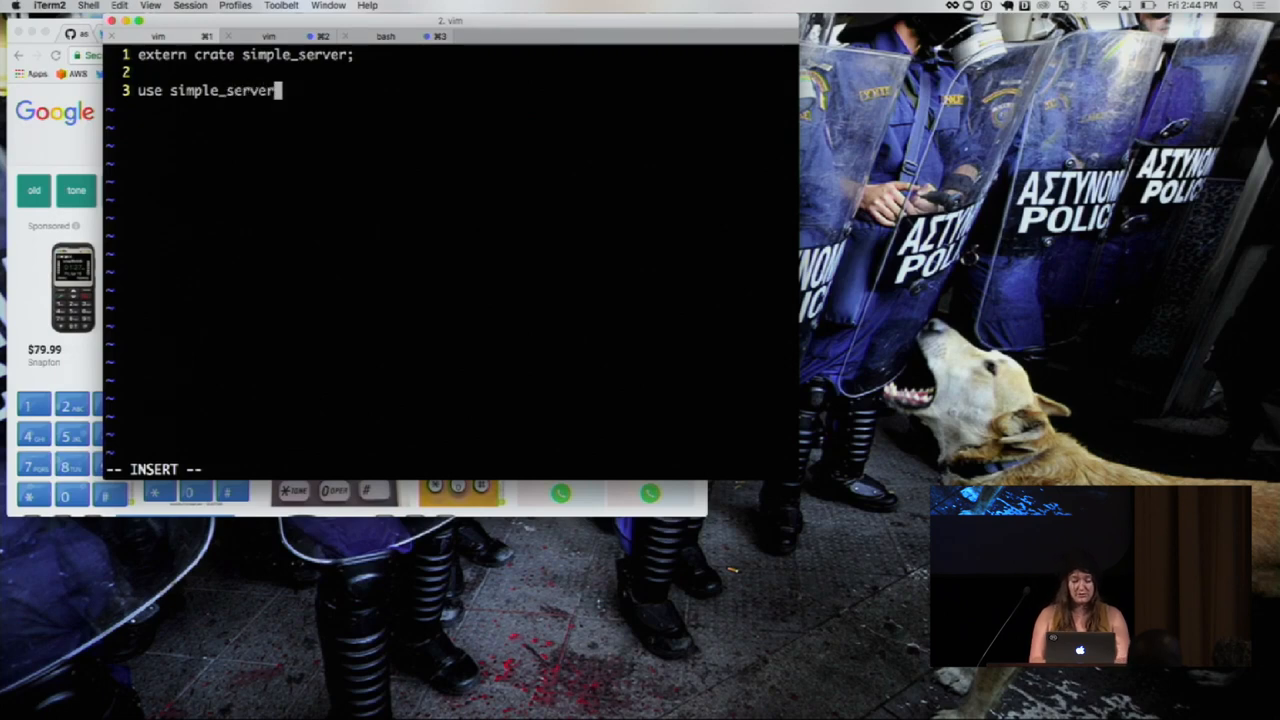
pyautogui.write('::Server;')
pyautogui.write('fn')
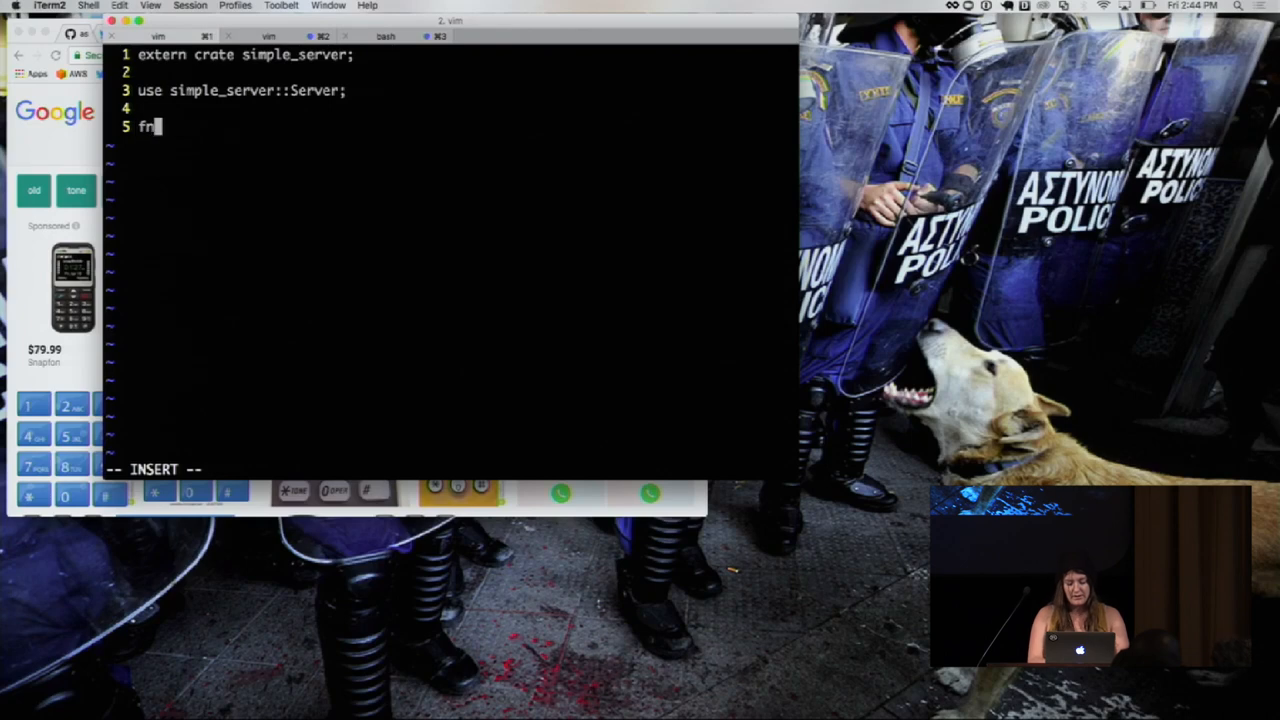
# Start fn main() defining host "127.0.0.1" and port "7878".
pyautogui.write('main() {')
pyautogui.write('let host')
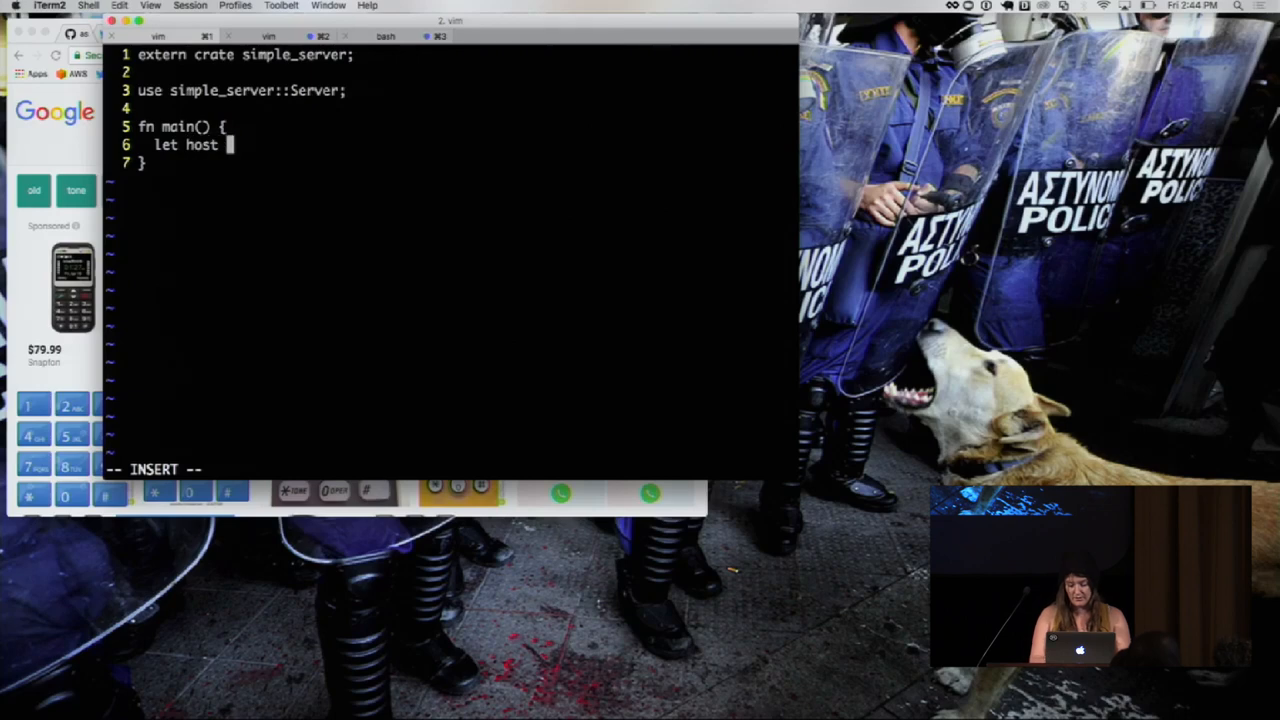
pyautogui.write('= "1')
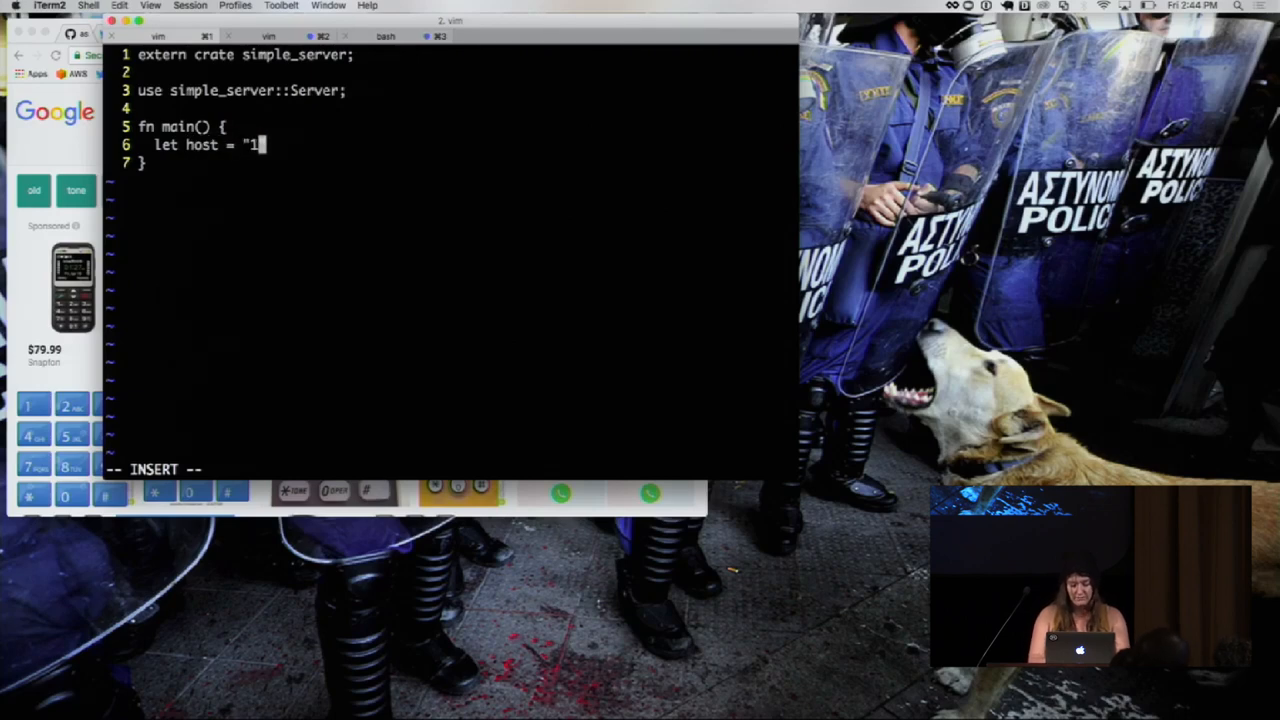
pyautogui.write('27.0.0.1";')
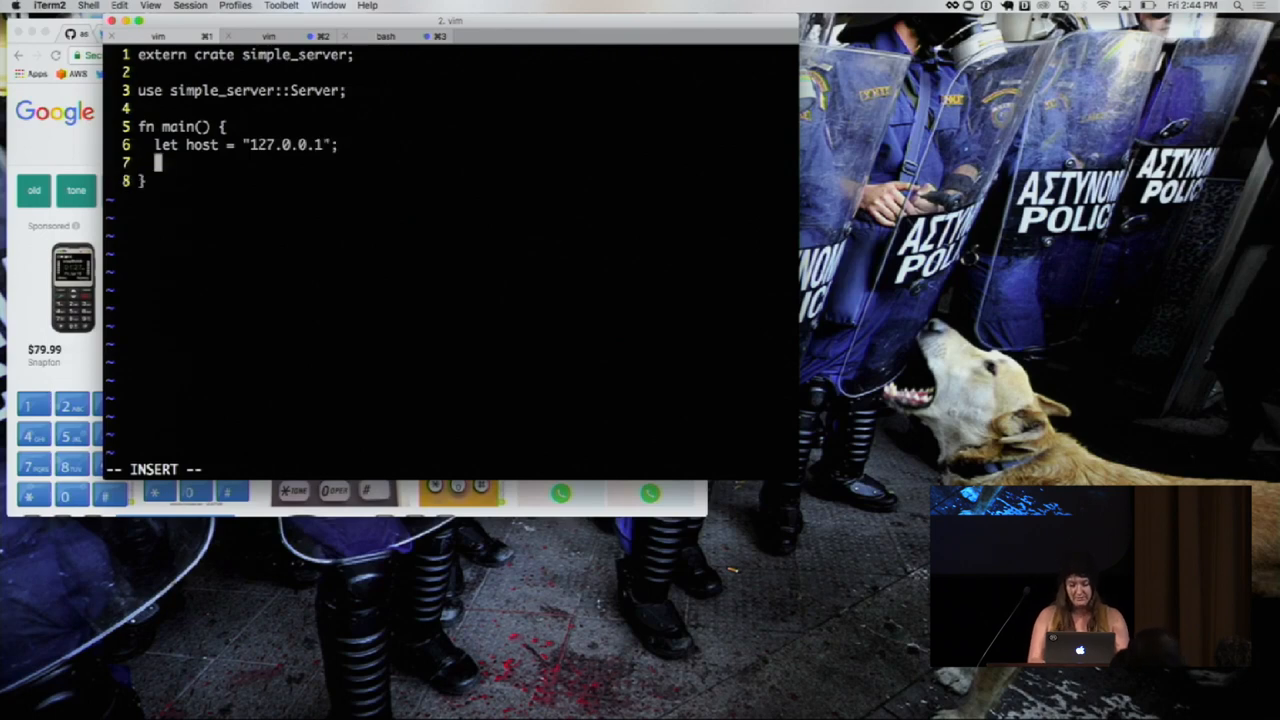
pyautogui.write('let port')
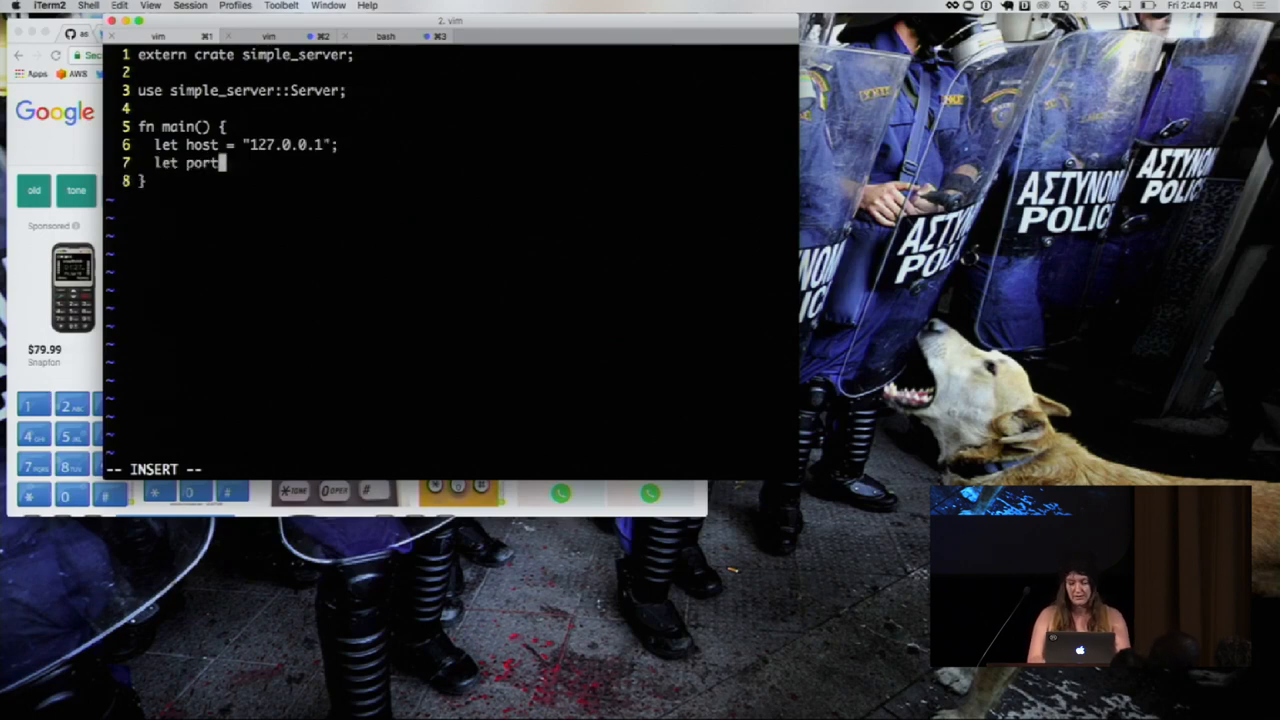
pyautogui.write('= "7878";')
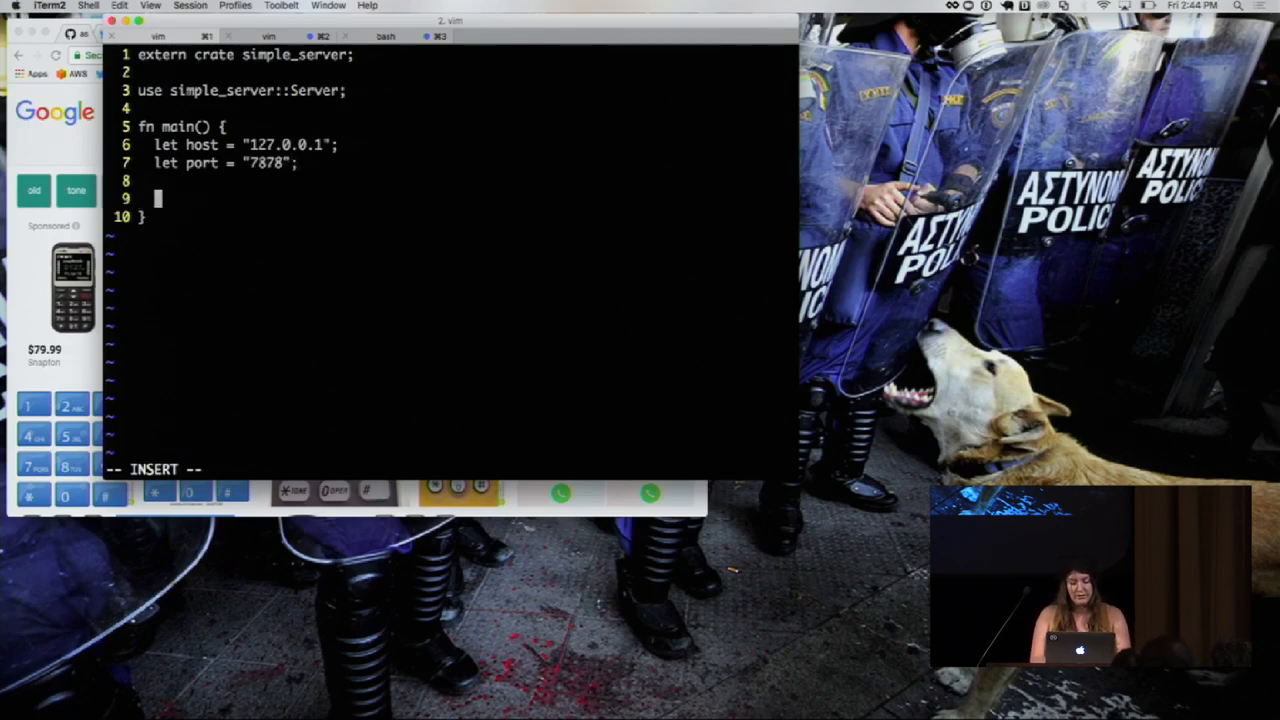
# Create the server with Server::new and a |request, mut response| closure.
pyautogui.write('let server')
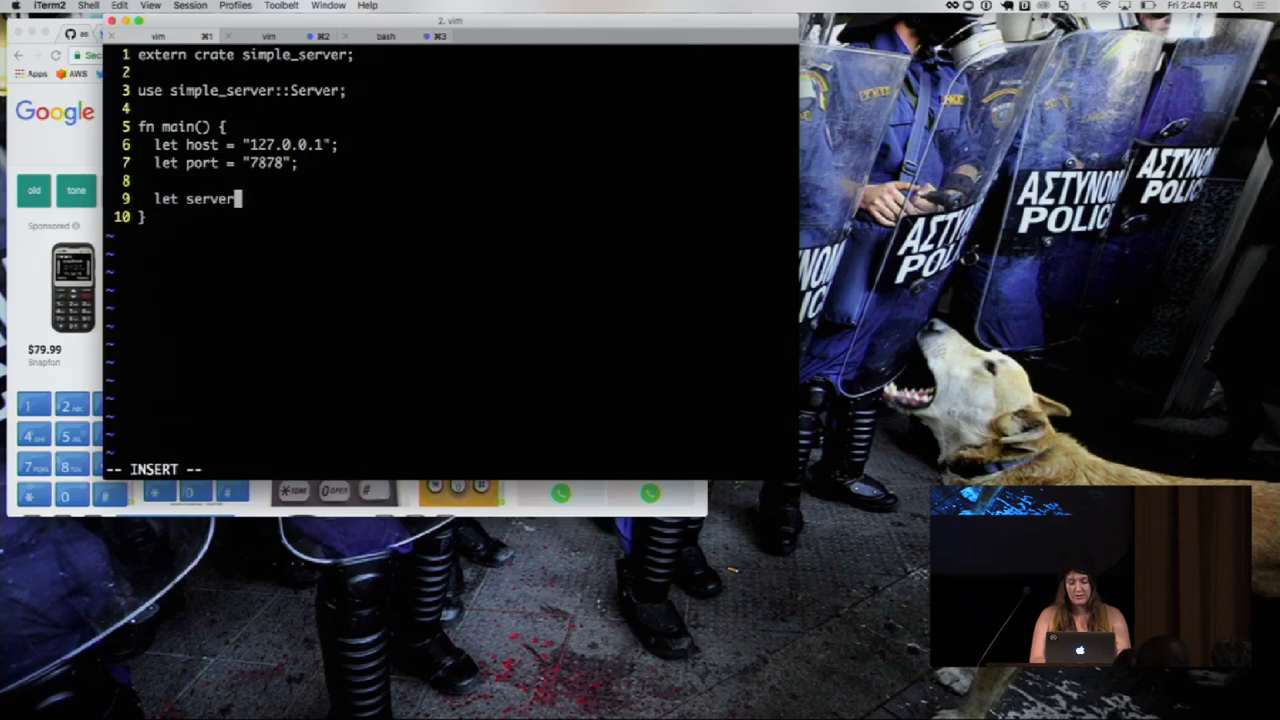
pyautogui.write('= Serv')
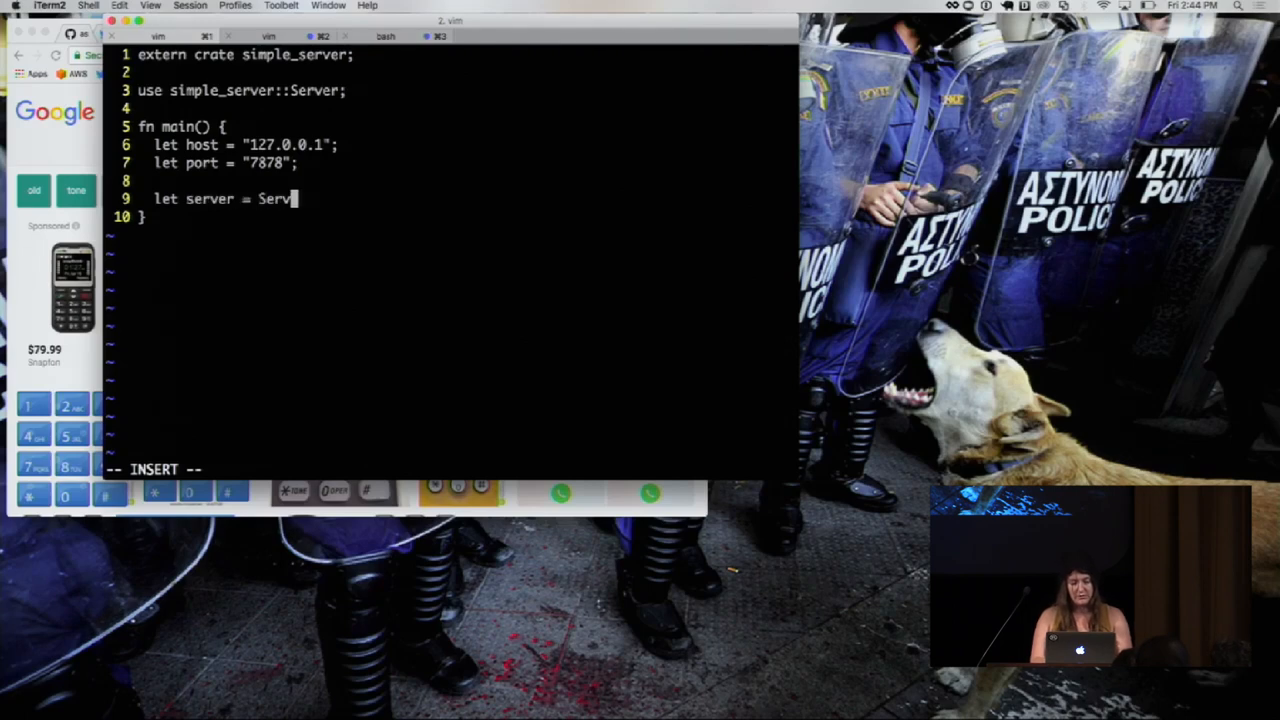
pyautogui.write('::new(||')
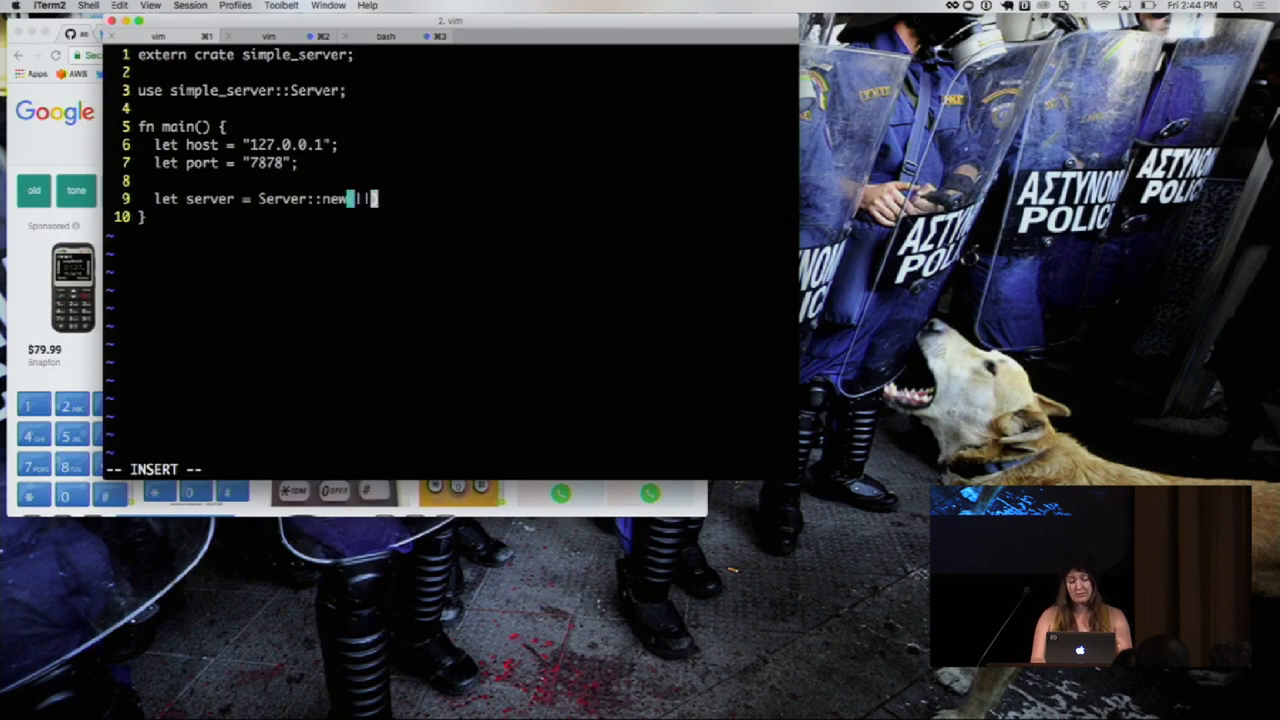
pyautogui.write('(|request,')
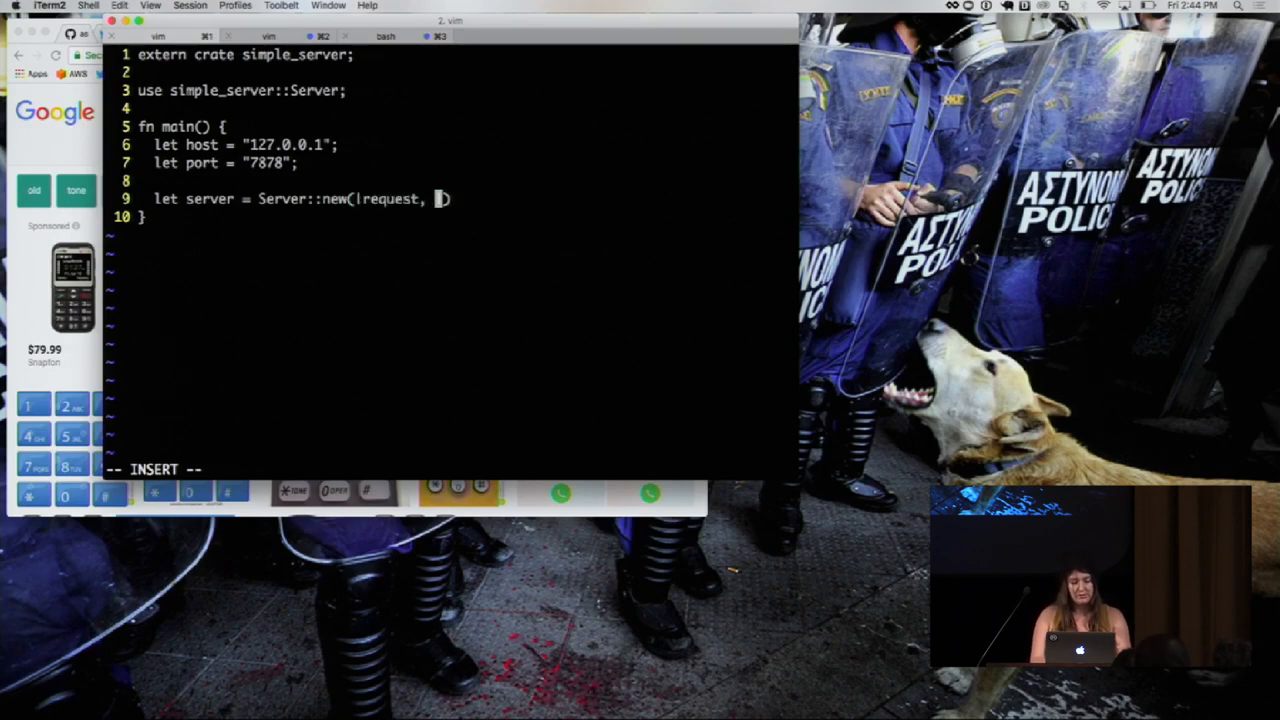
pyautogui.write('mut response| {')
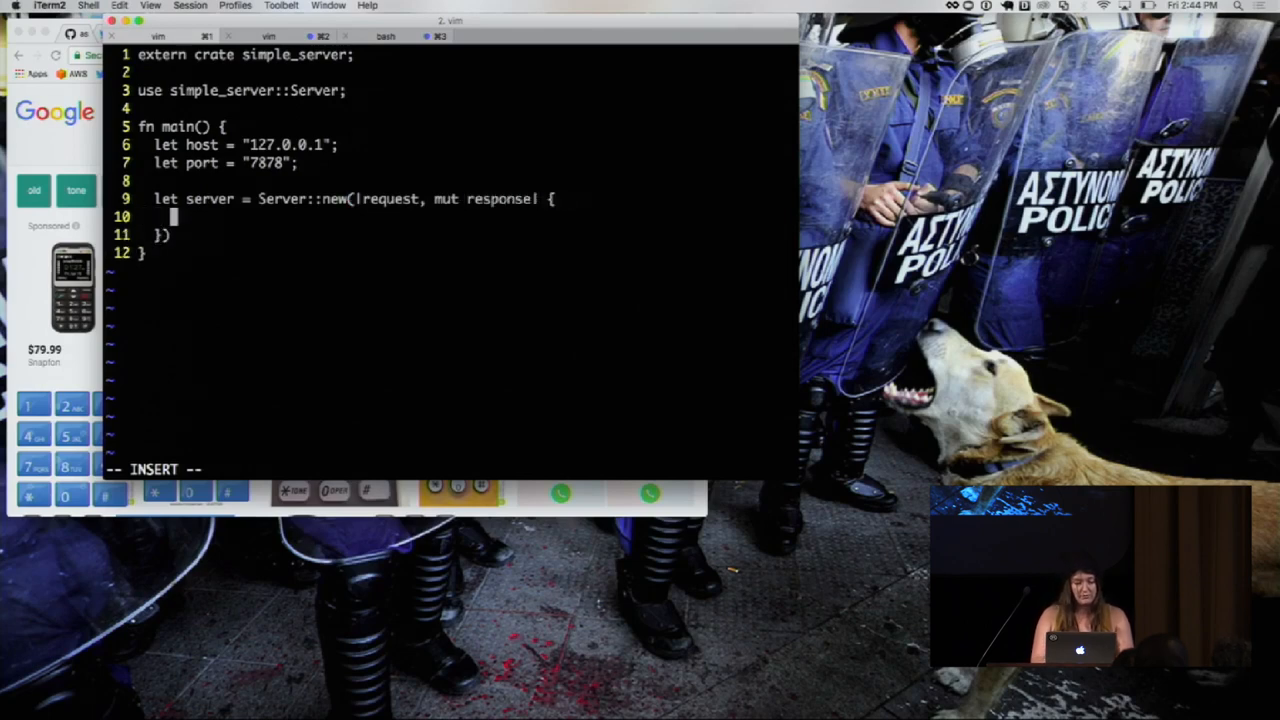
# Define msg as "<h1><marquee>hello rust belt rust!</marquee></h1>" inside the closure.
pyautogui.write('let msg = "<>')
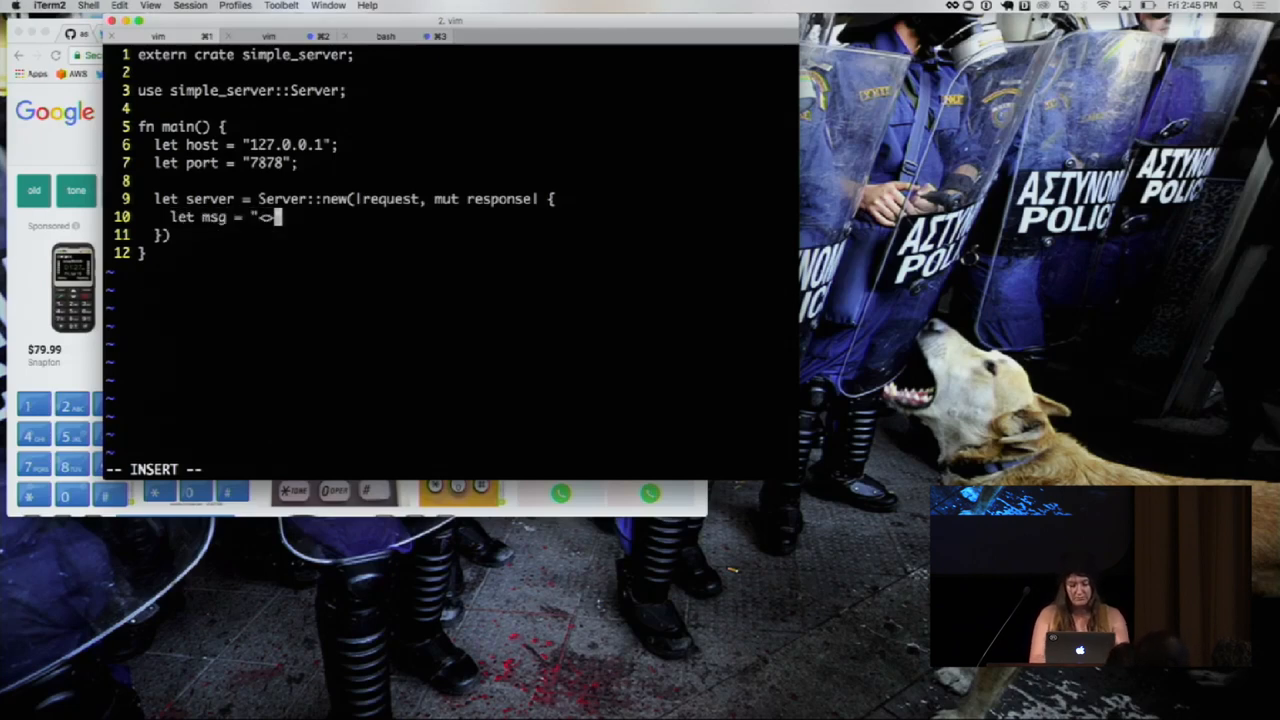
pyautogui.write('<h1>')
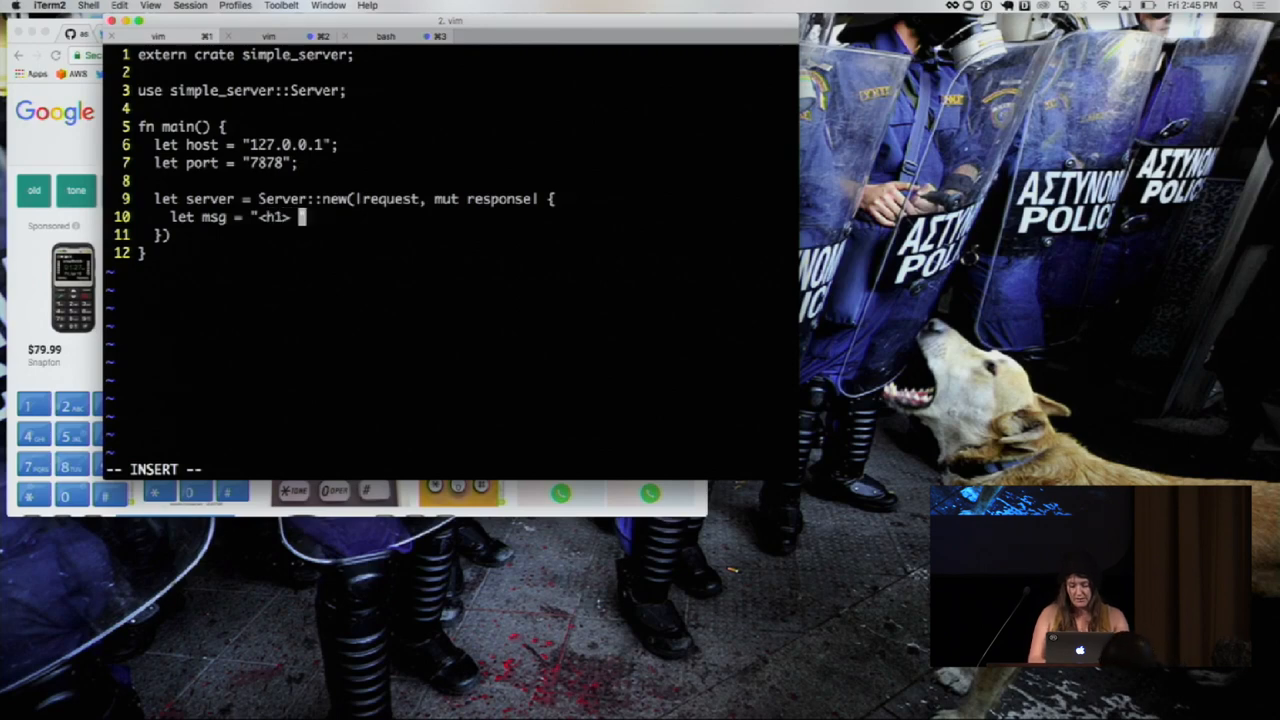
pyautogui.write('</h1>"')
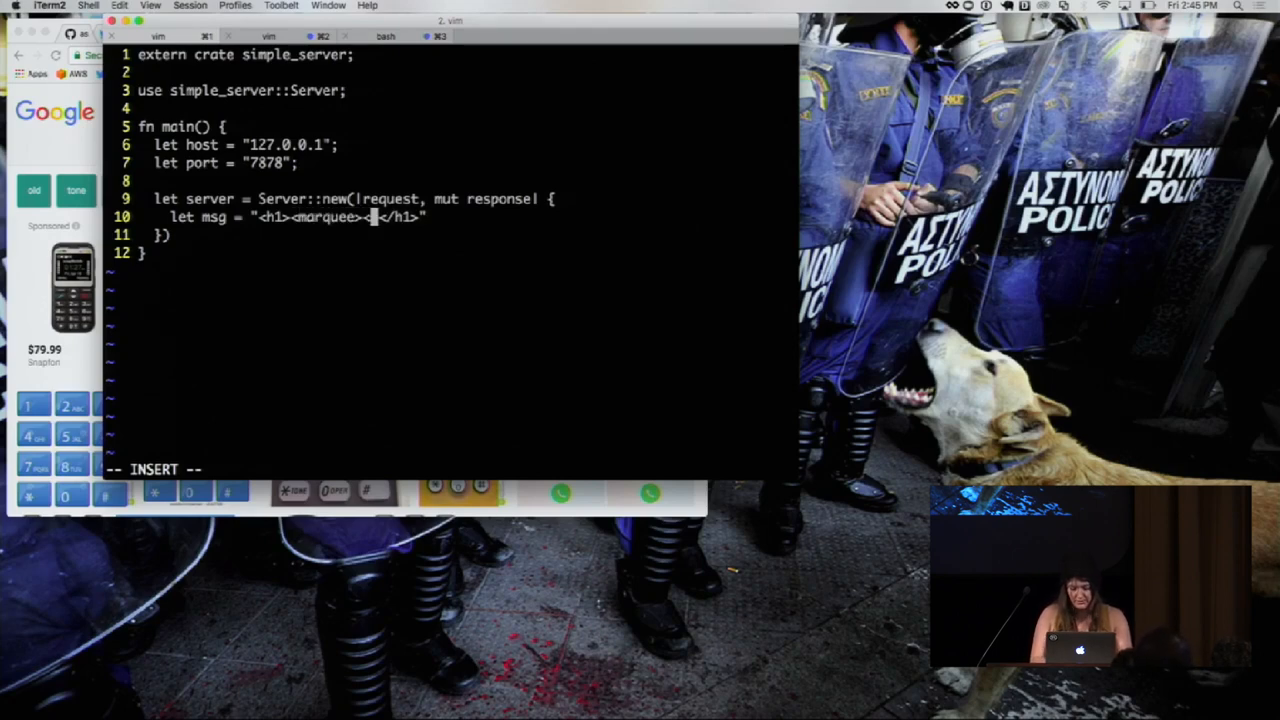
pyautogui.write('</marquee>')
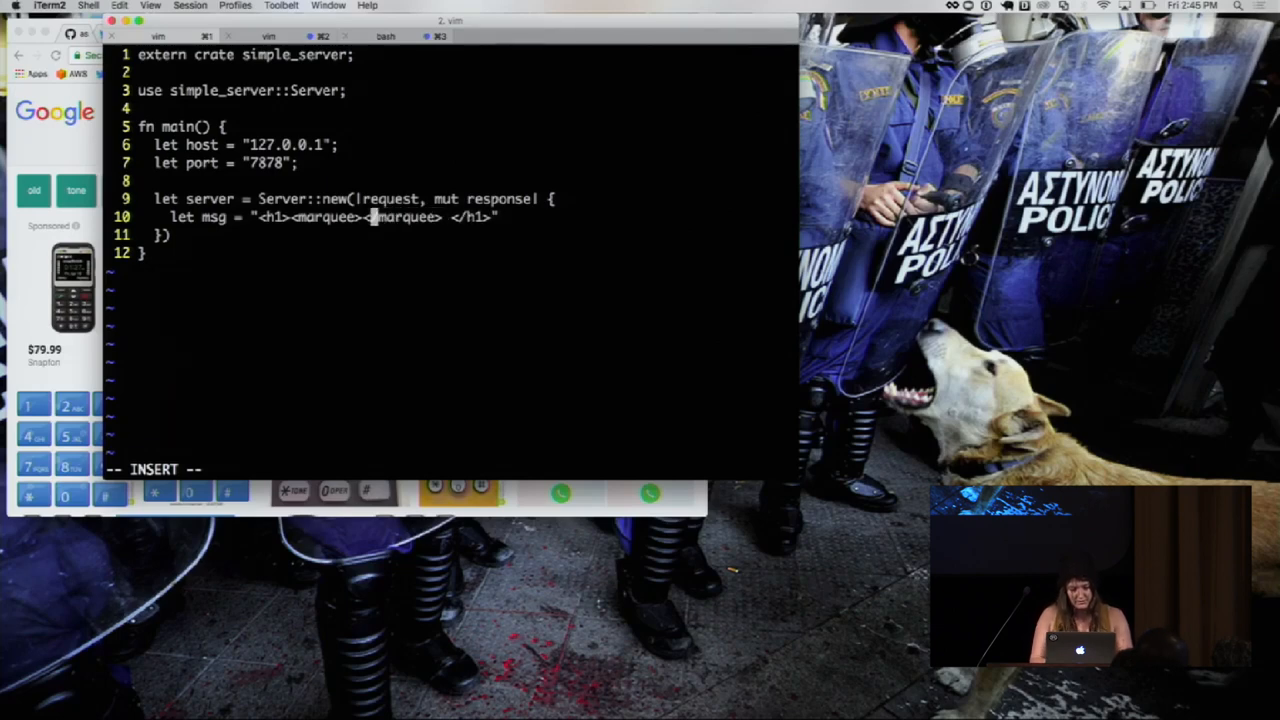
pyautogui.write('hello rust belt r')
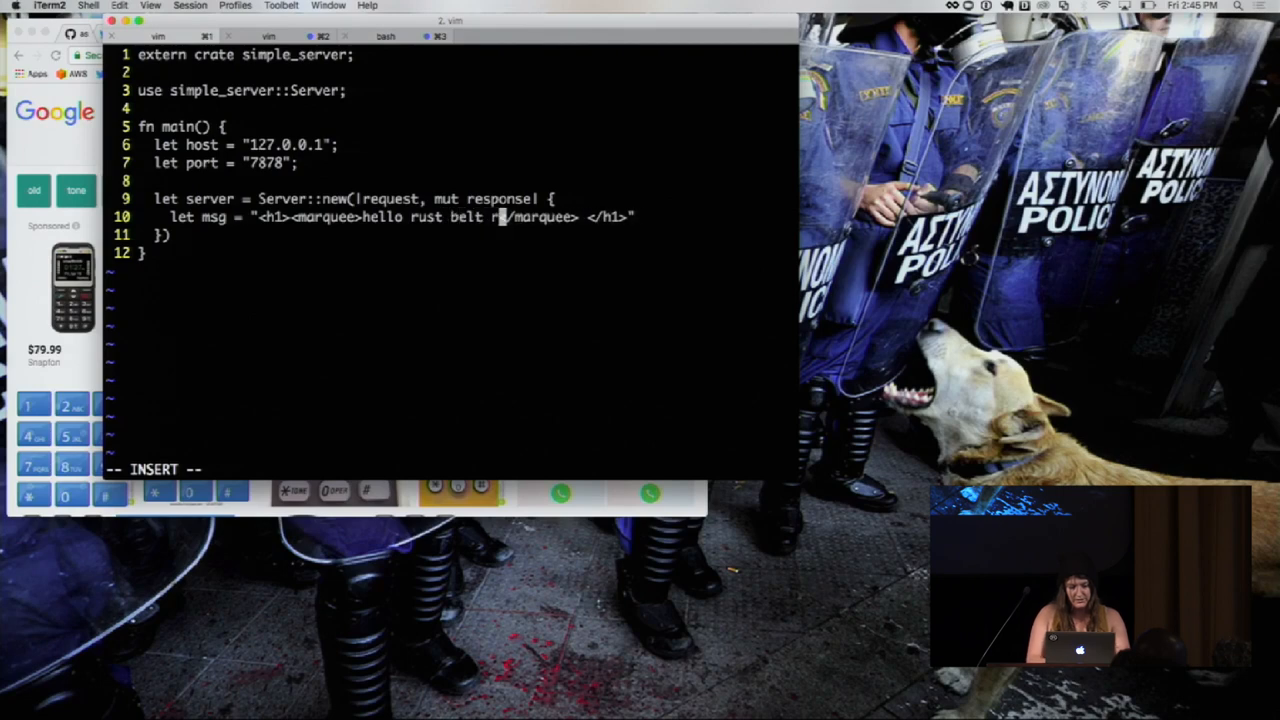
pyautogui.write('ust!')
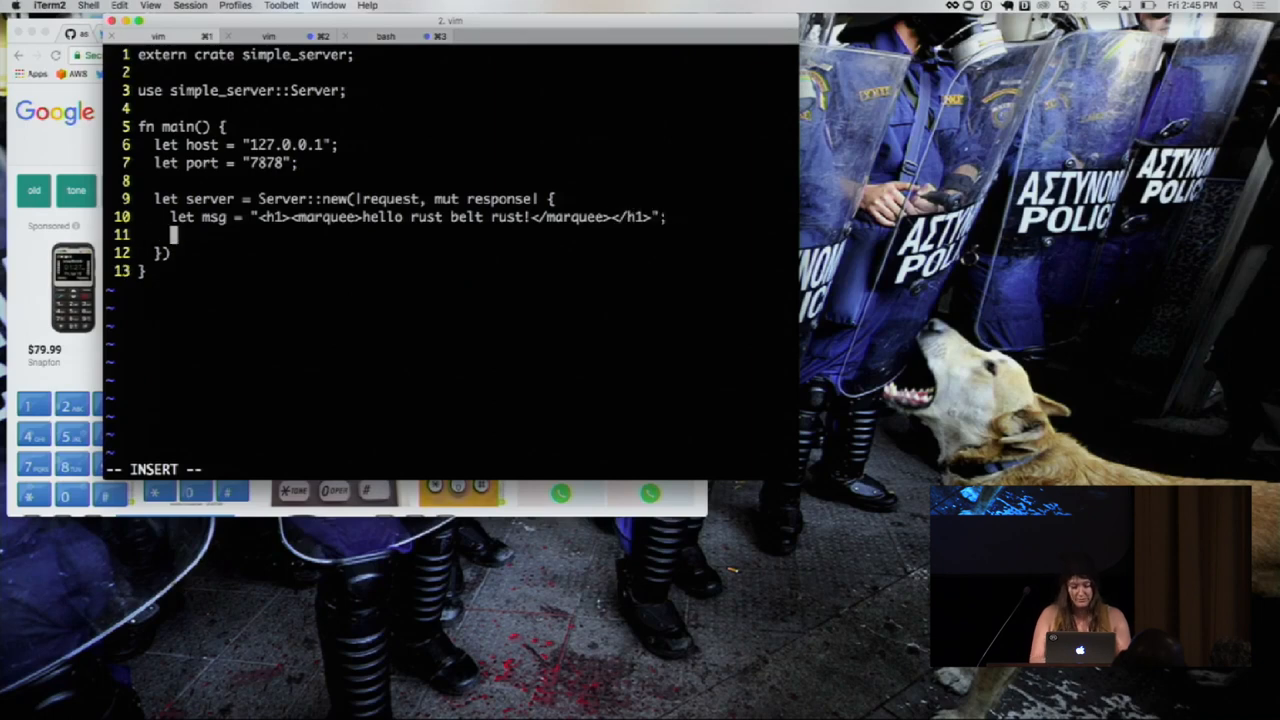
# Return Ok(response.body(msg.as_bytes()?)) from the handler closure.
pyautogui.write('Ok(')
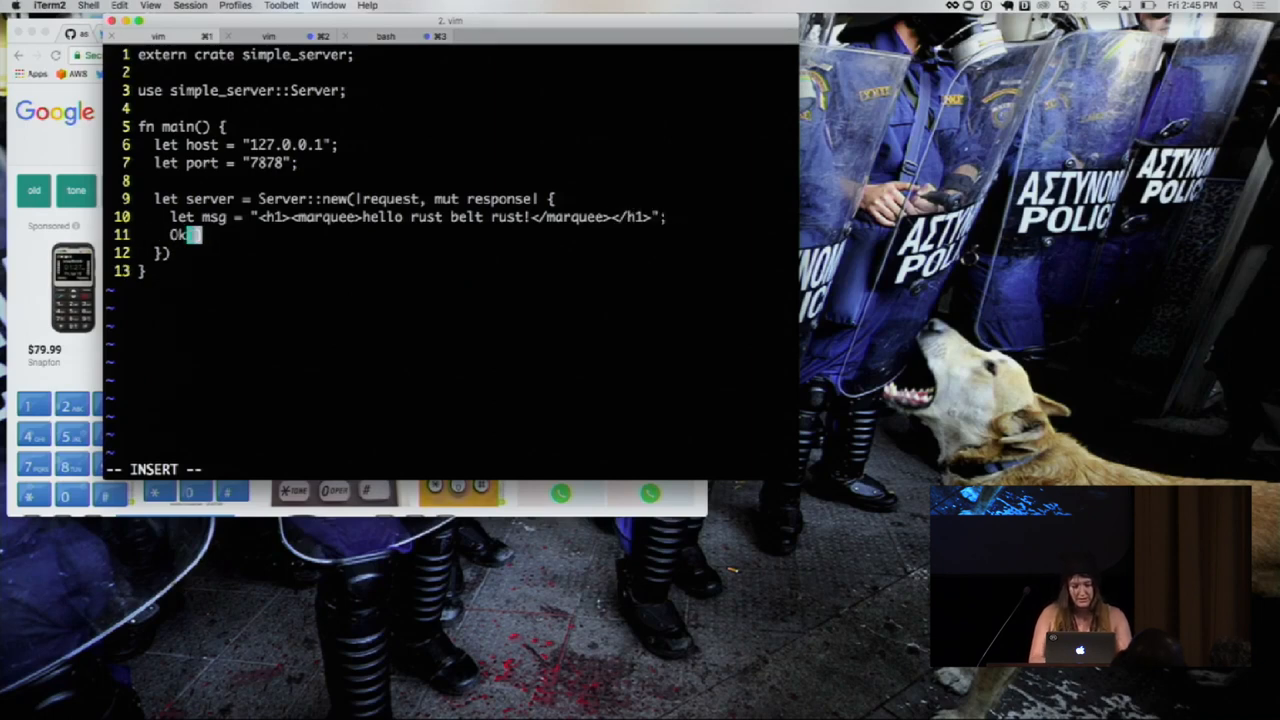
pyautogui.write('response.bod')
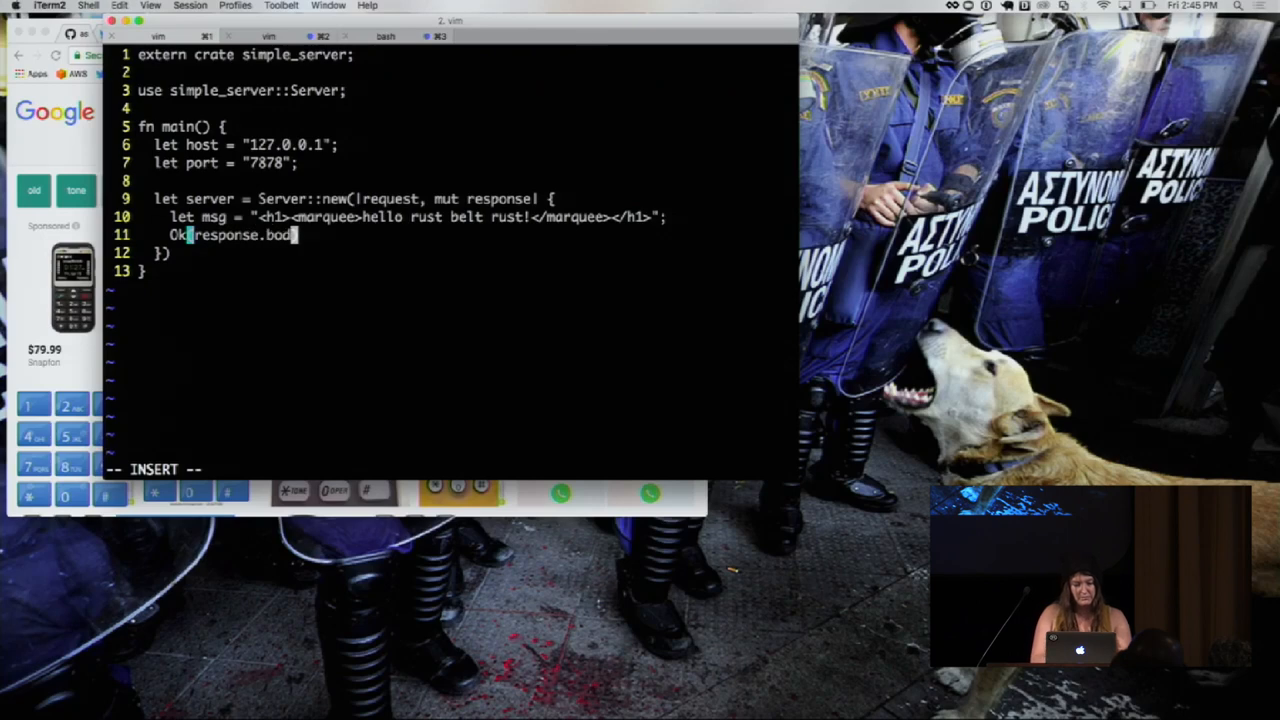
pyautogui.write('(msg)')
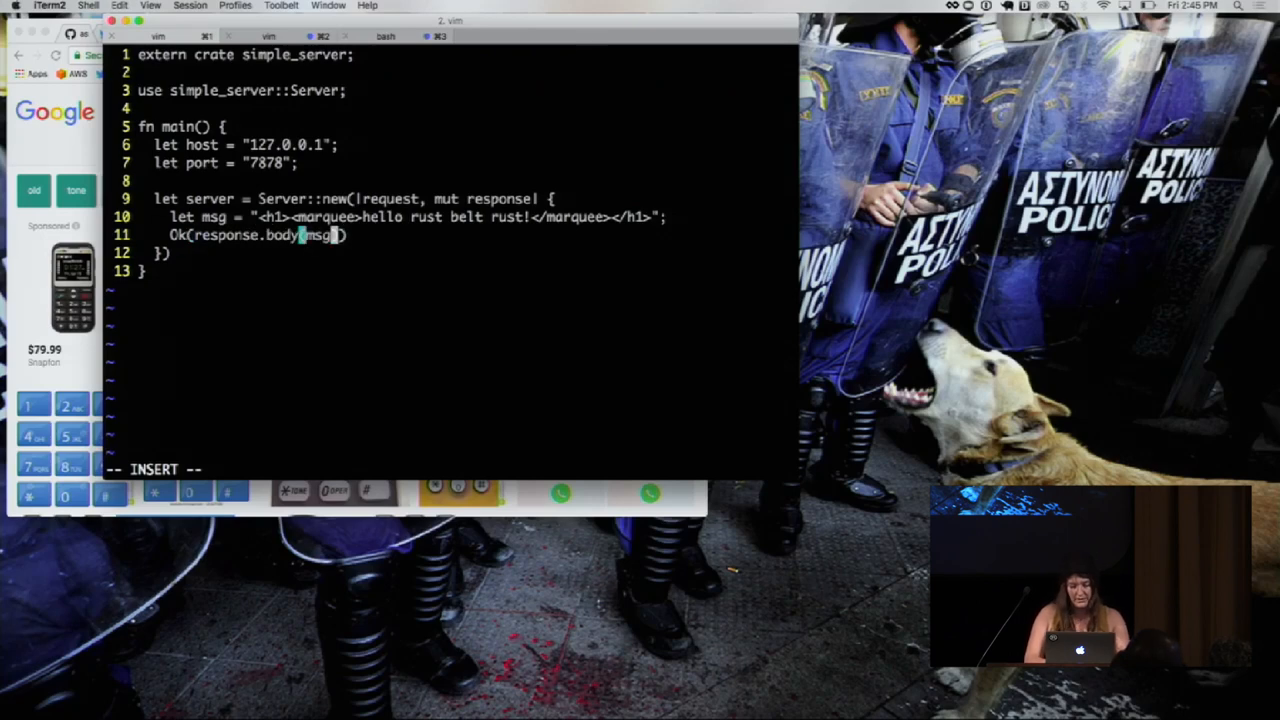
pyautogui.write('.')
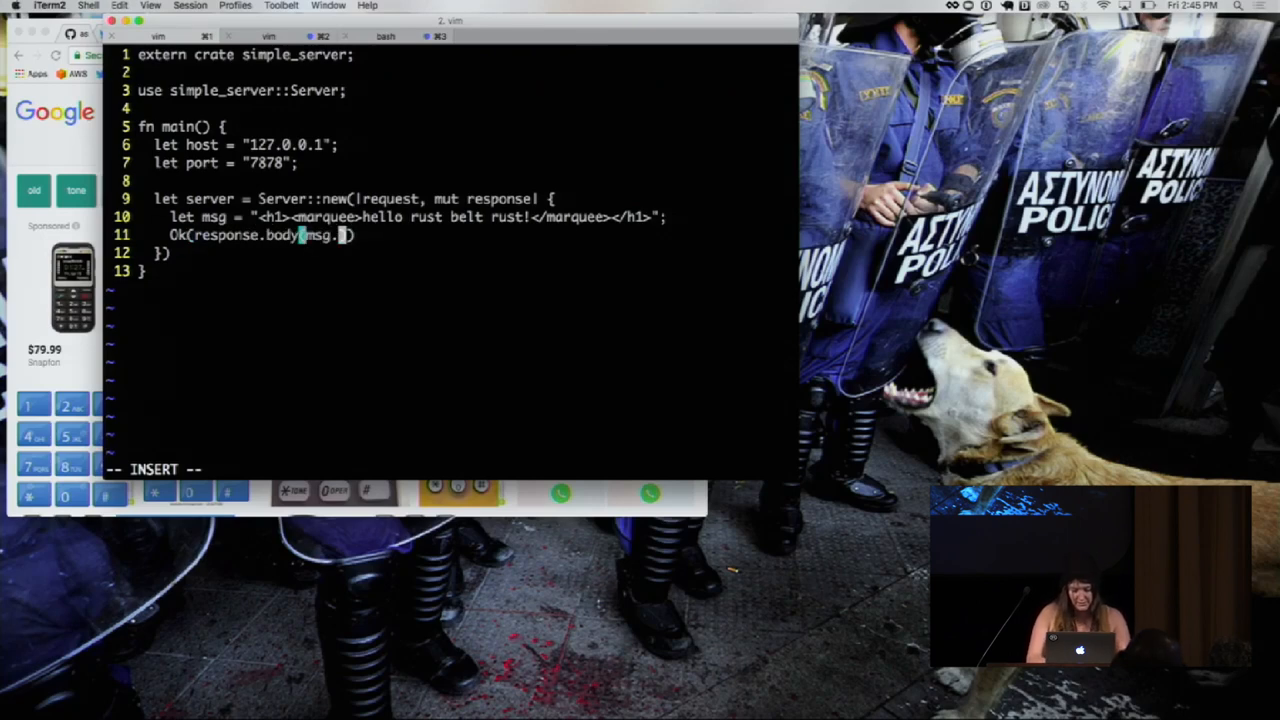
pyautogui.write('as_bytes')
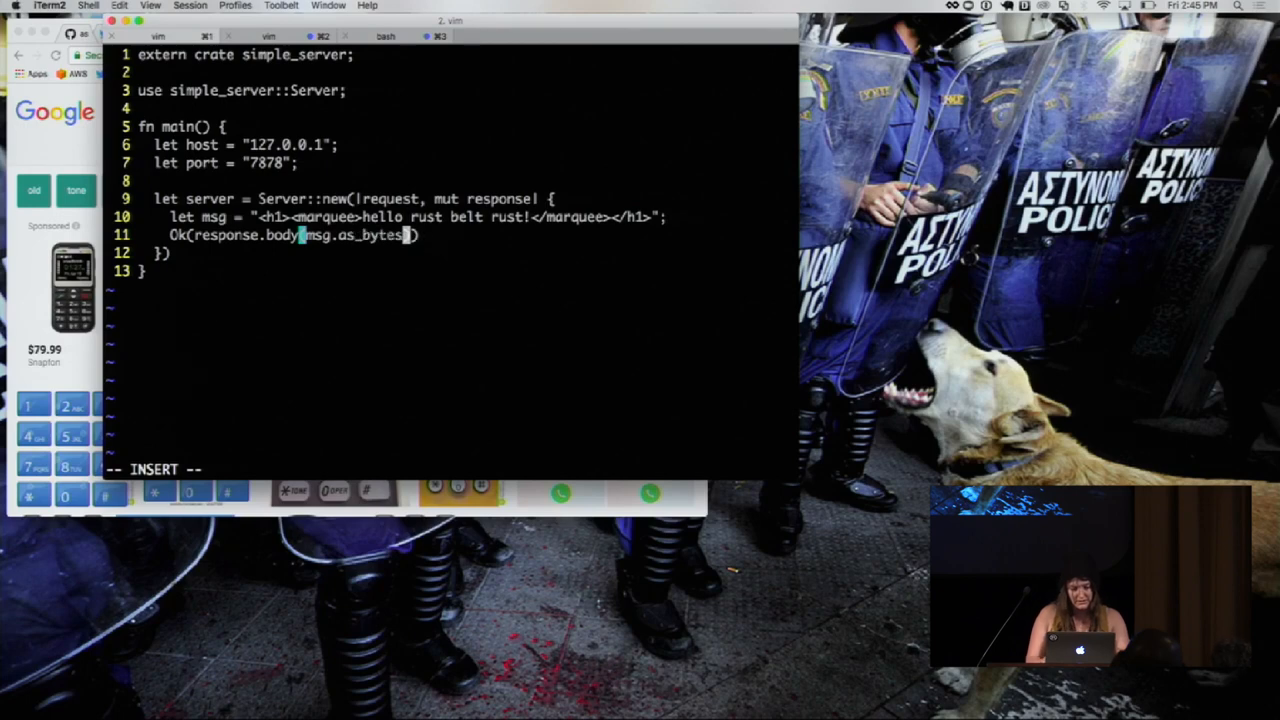
pyautogui.write('?)')
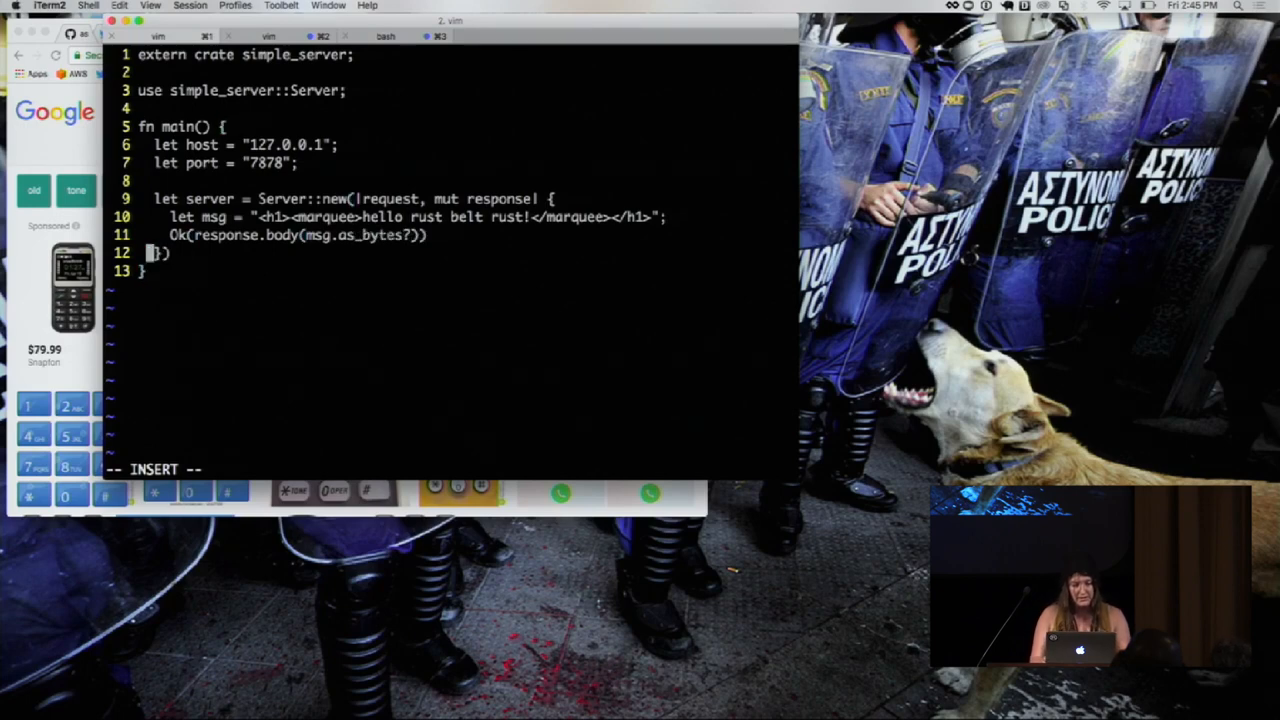
# Add server.listen(host, port); and leave insert mode.
pyautogui.write('server.listen(')
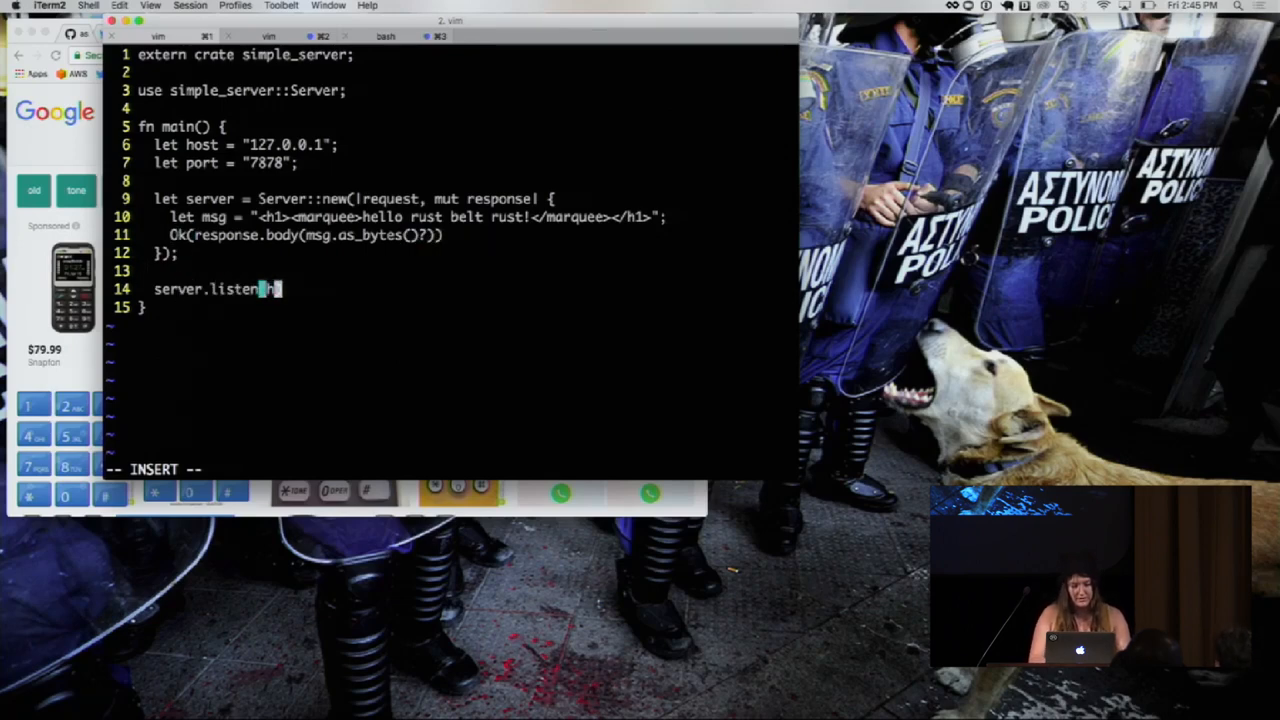
pyautogui.write('host, port);')
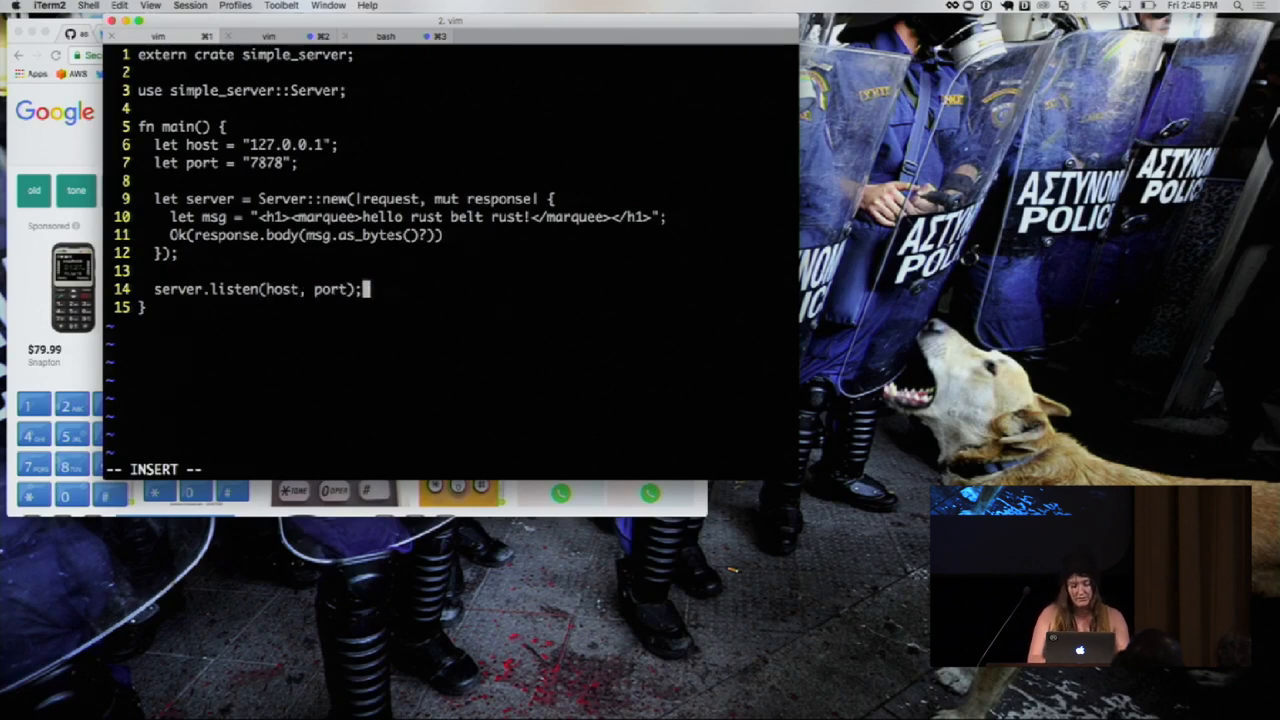
pyautogui.press('Escape')
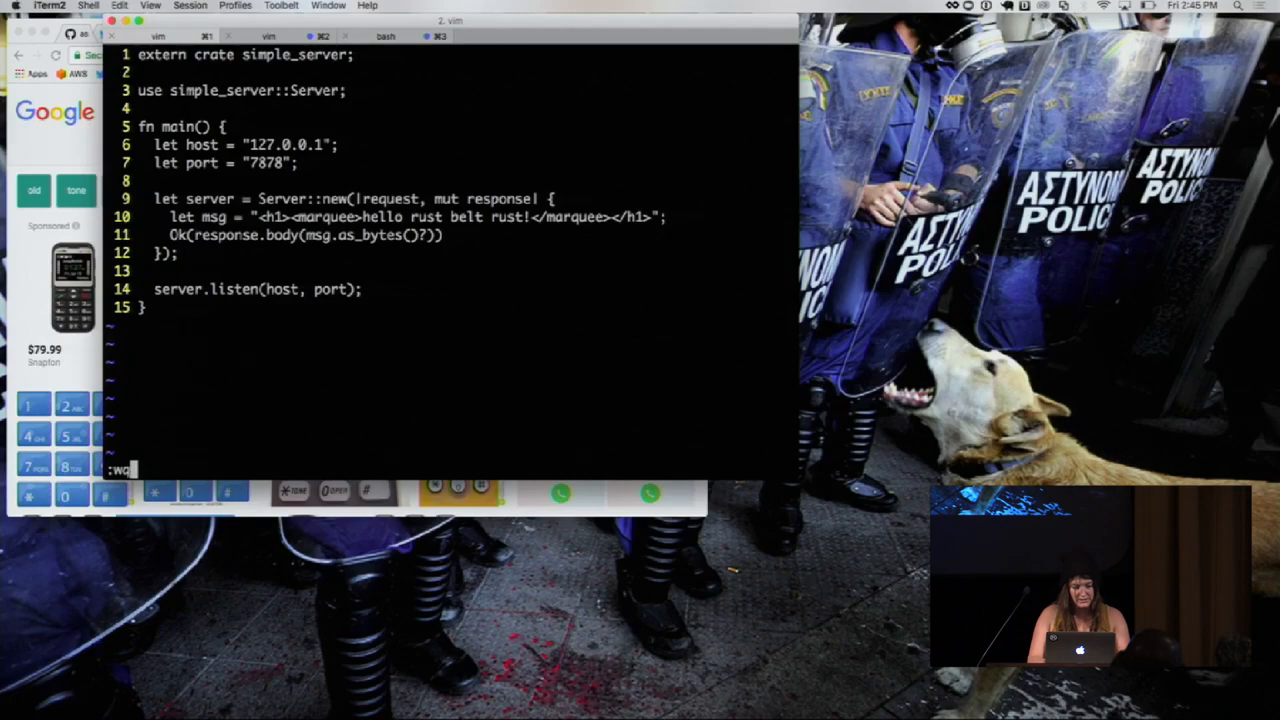
# Move the question mark so line 11 reads Ok(response.body(msg.as_bytes())?
pyautogui.write('cargo run')
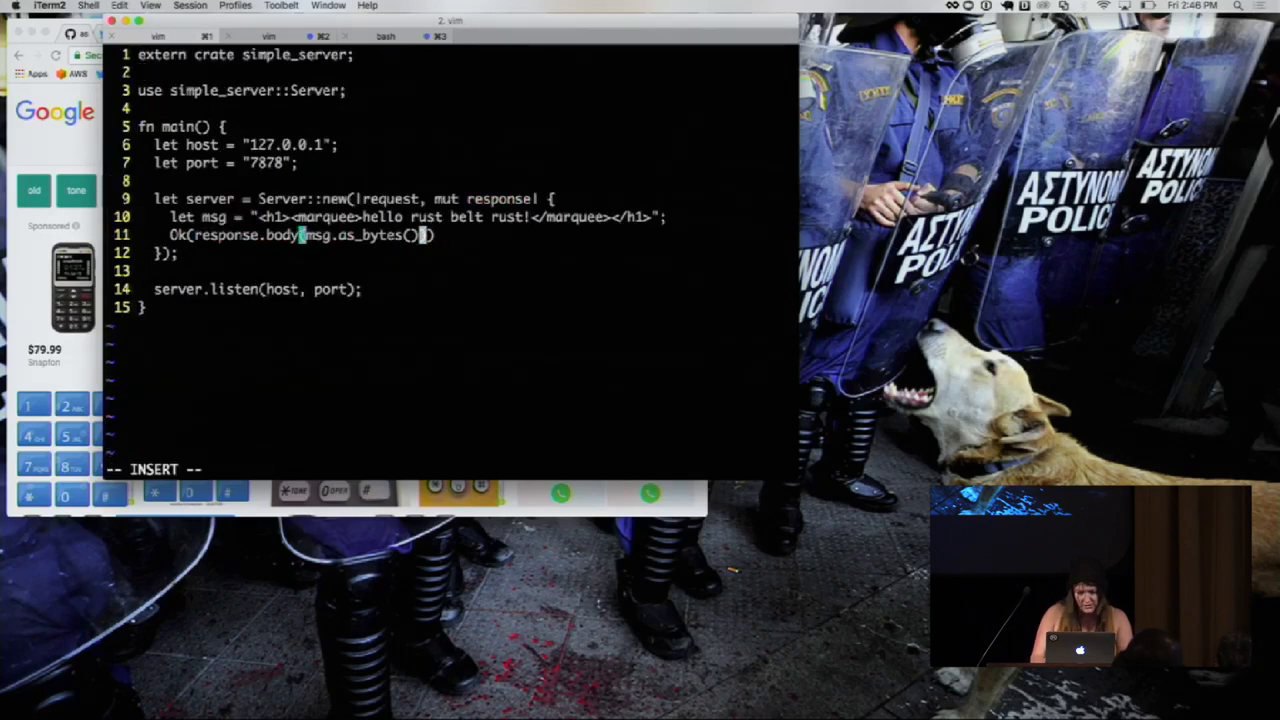
pyautogui.write('?')
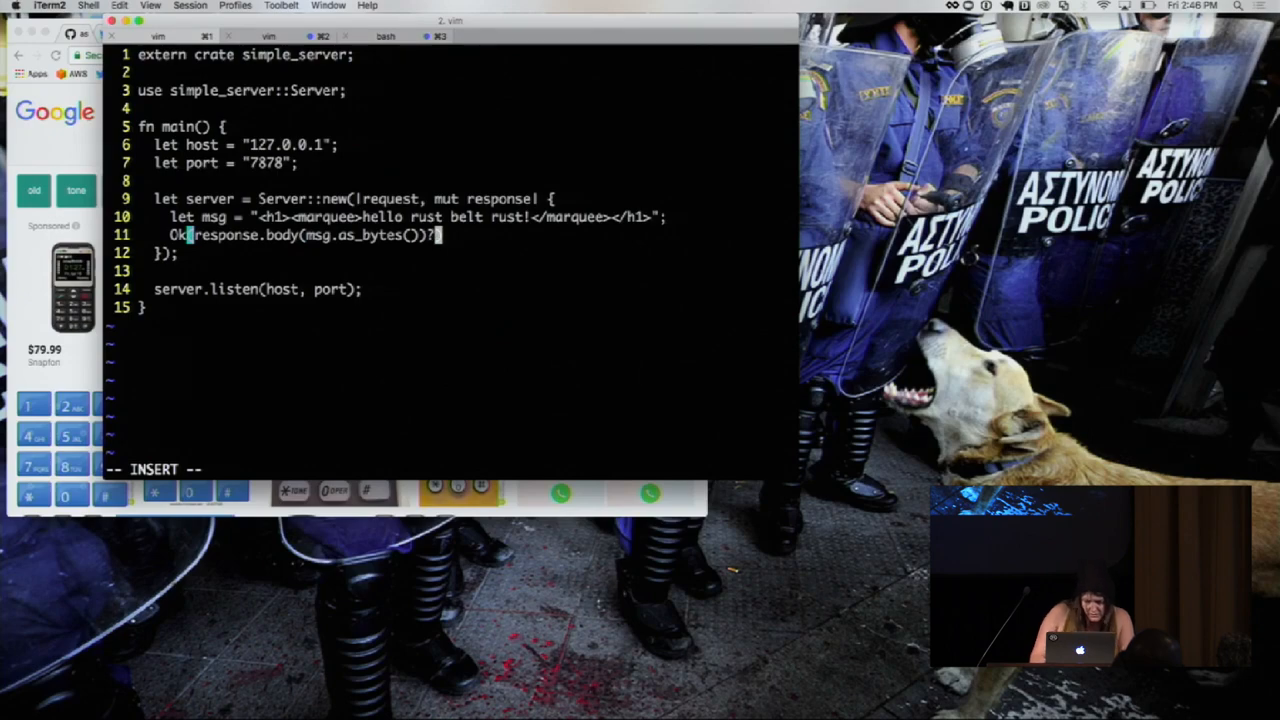